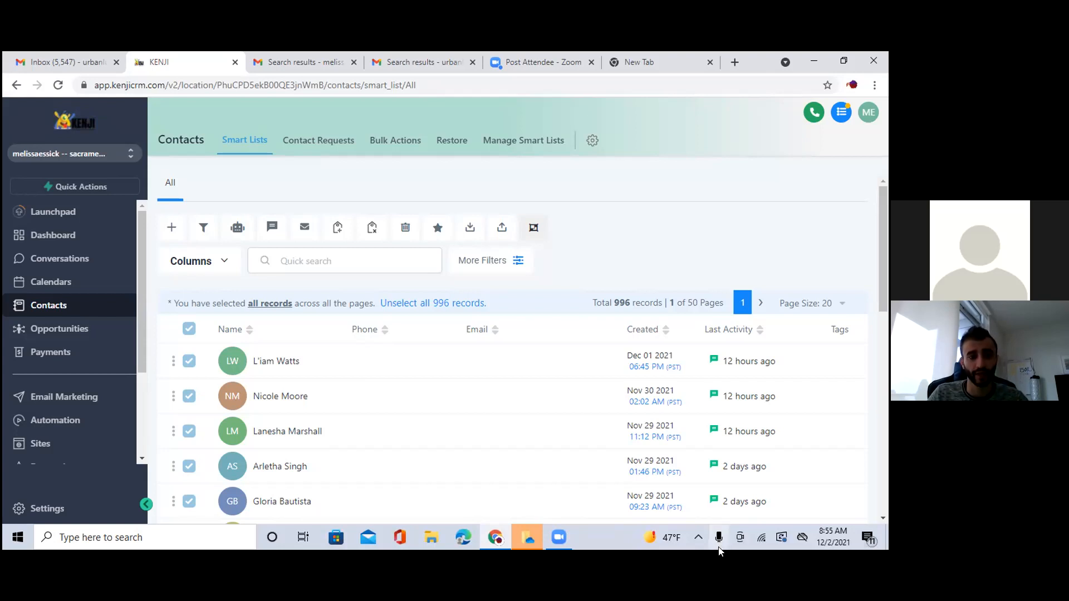
mouse_move(303, 227)
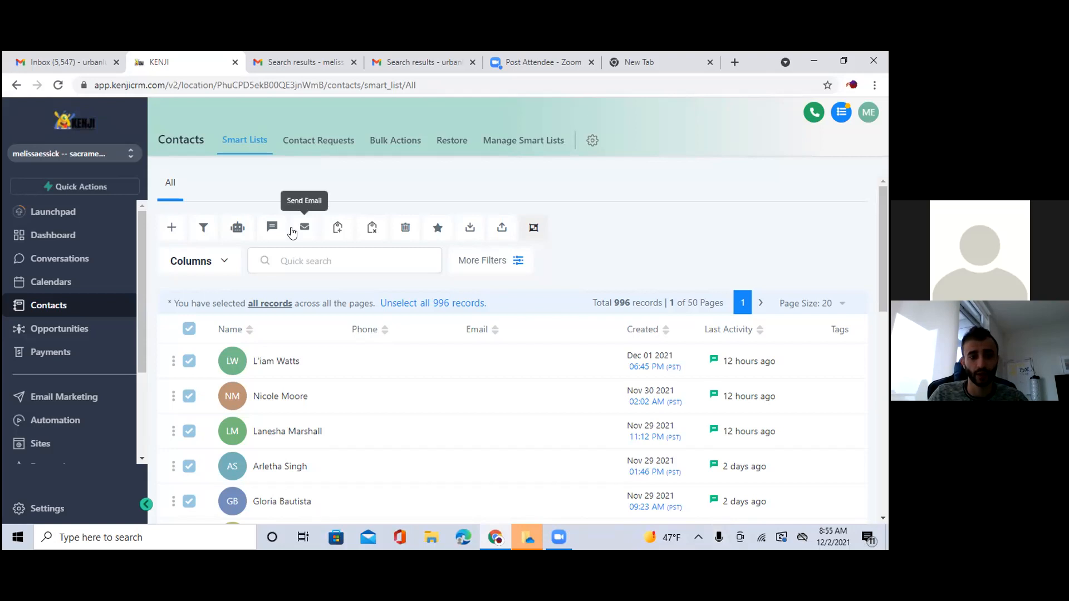
From Automation's Workflows list, open the 'facebook black friday message' workflow
left_click(305, 227)
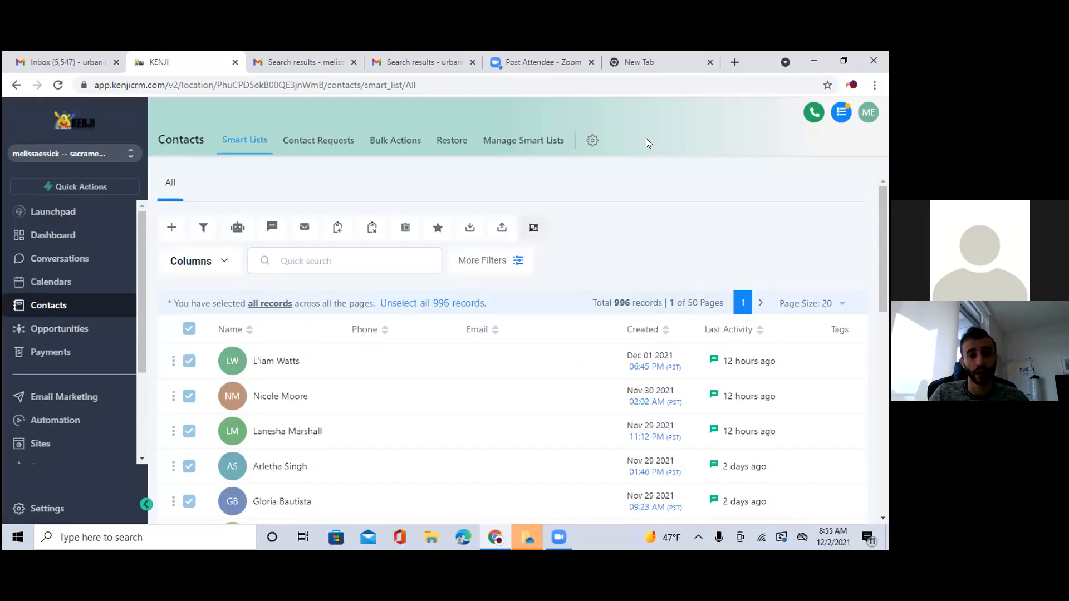
mouse_move(620, 143)
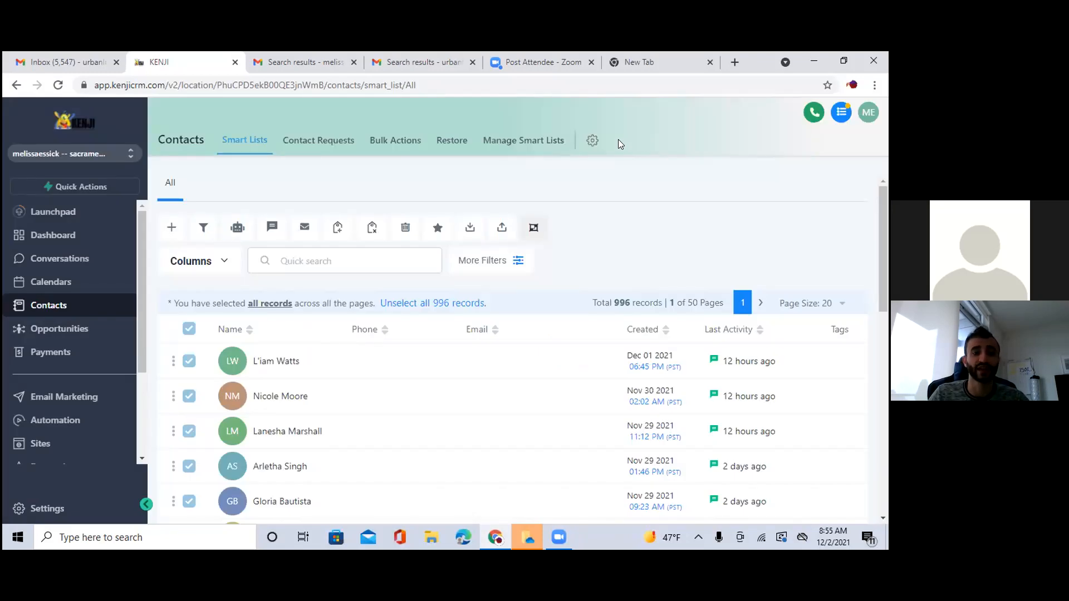
mouse_move(312, 353)
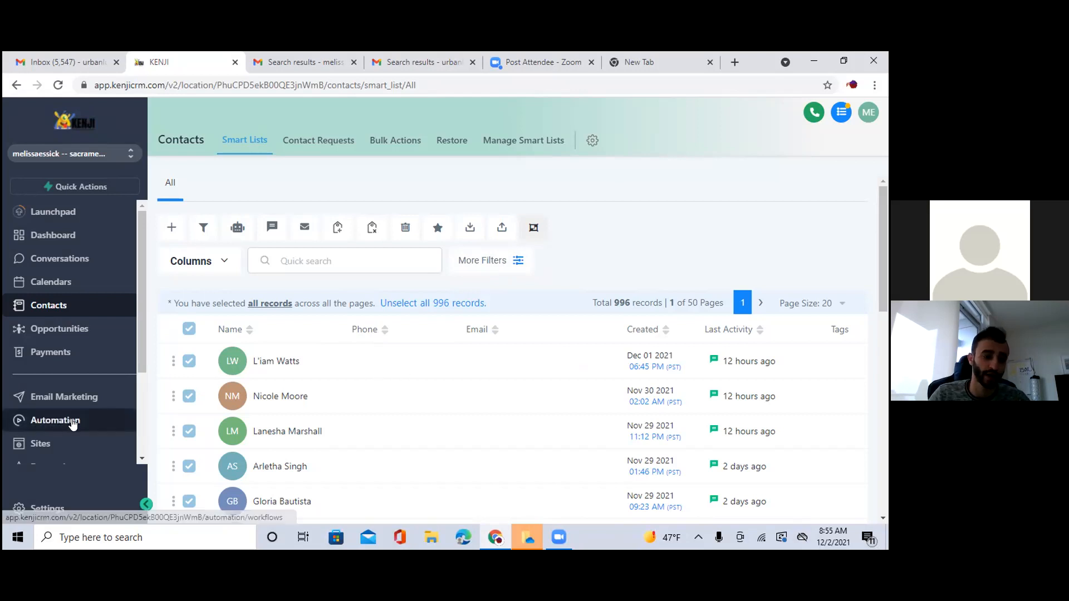
left_click(56, 420)
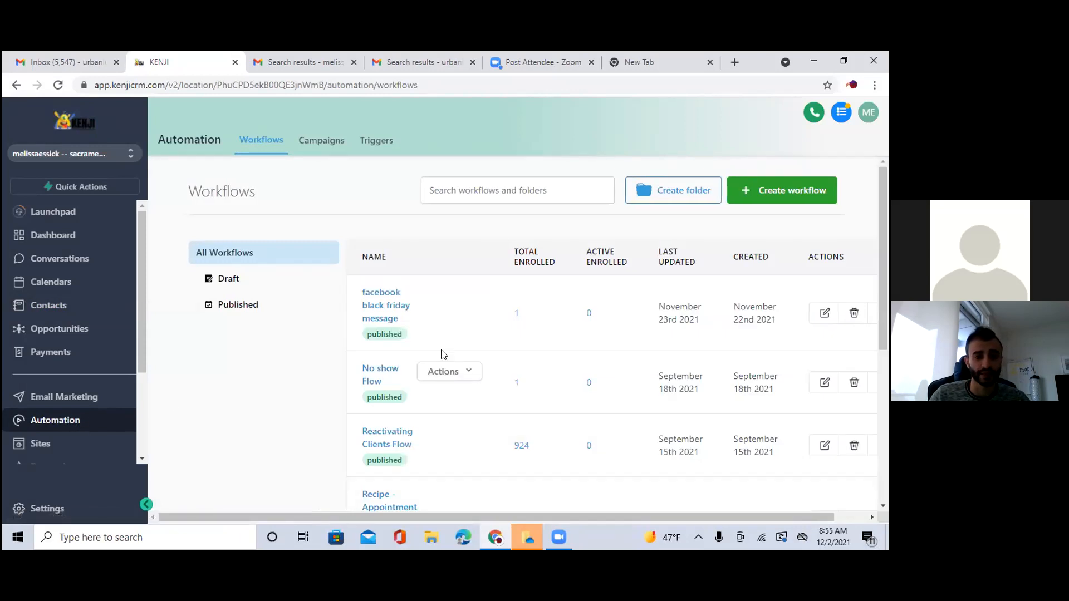
mouse_move(379, 310)
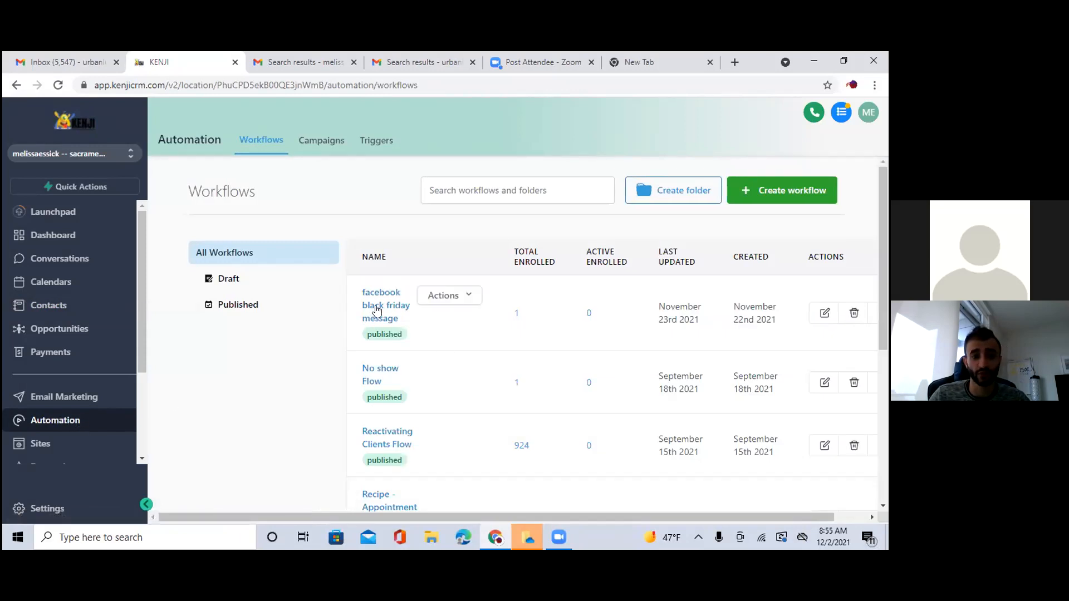
left_click(386, 305)
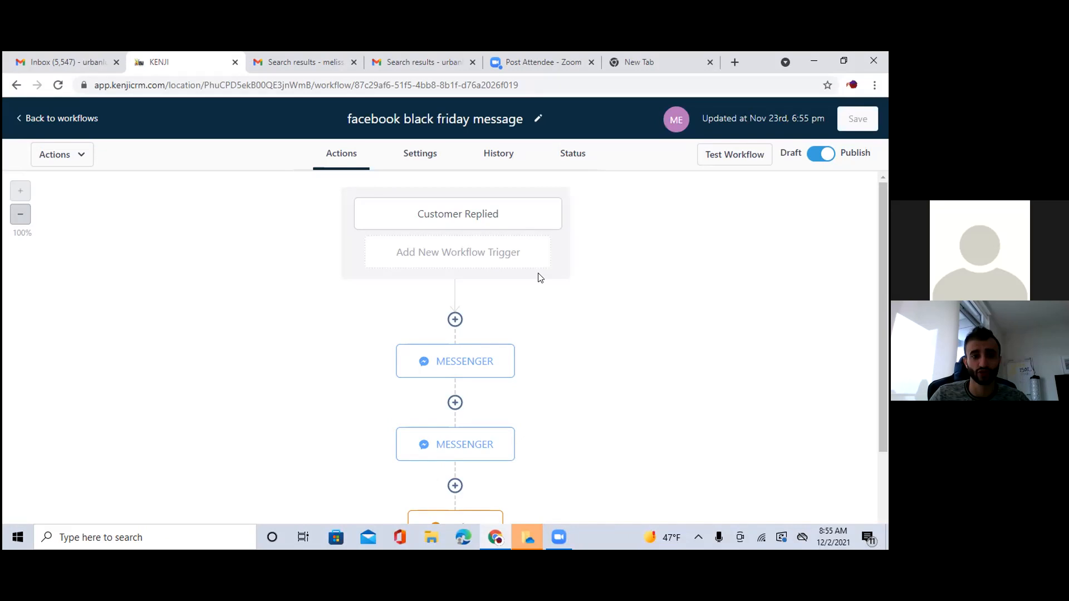
mouse_move(479, 348)
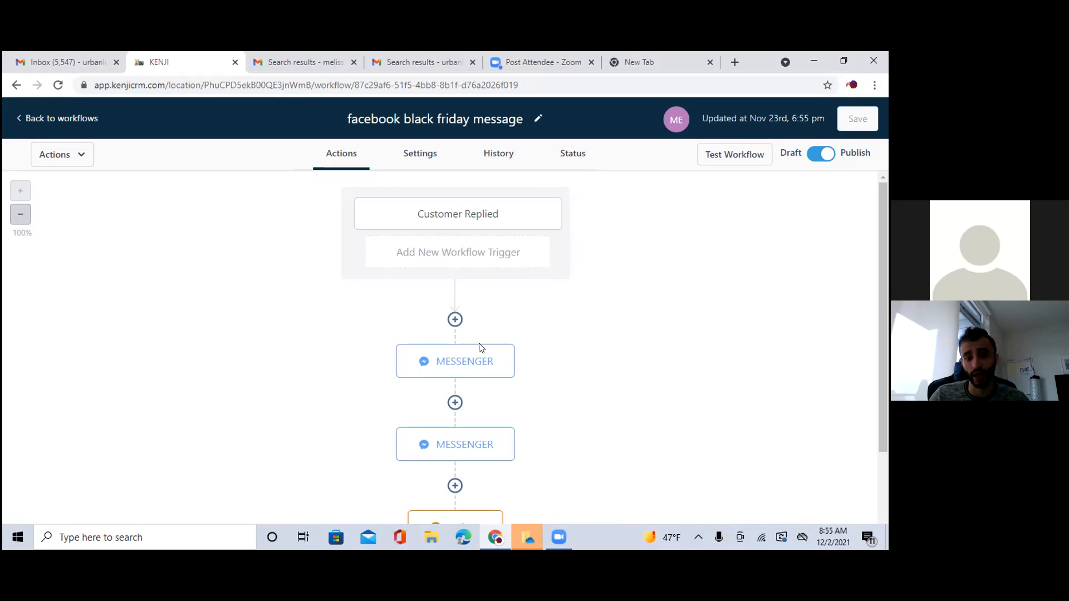
View the first Messenger step's Black Friday early-access message, then leave the workflow
left_click(455, 361)
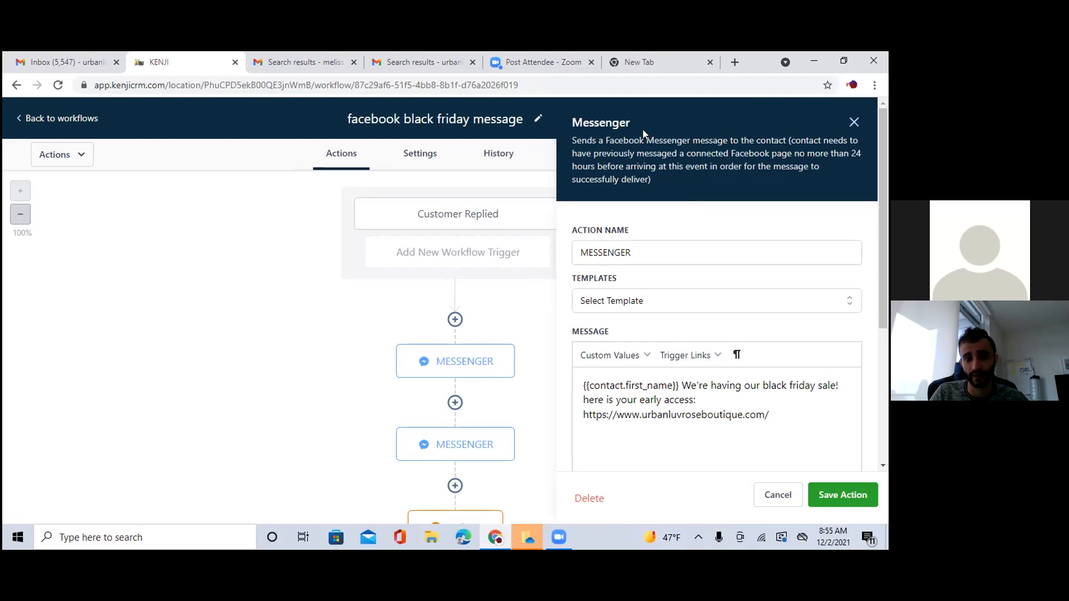
mouse_move(811, 142)
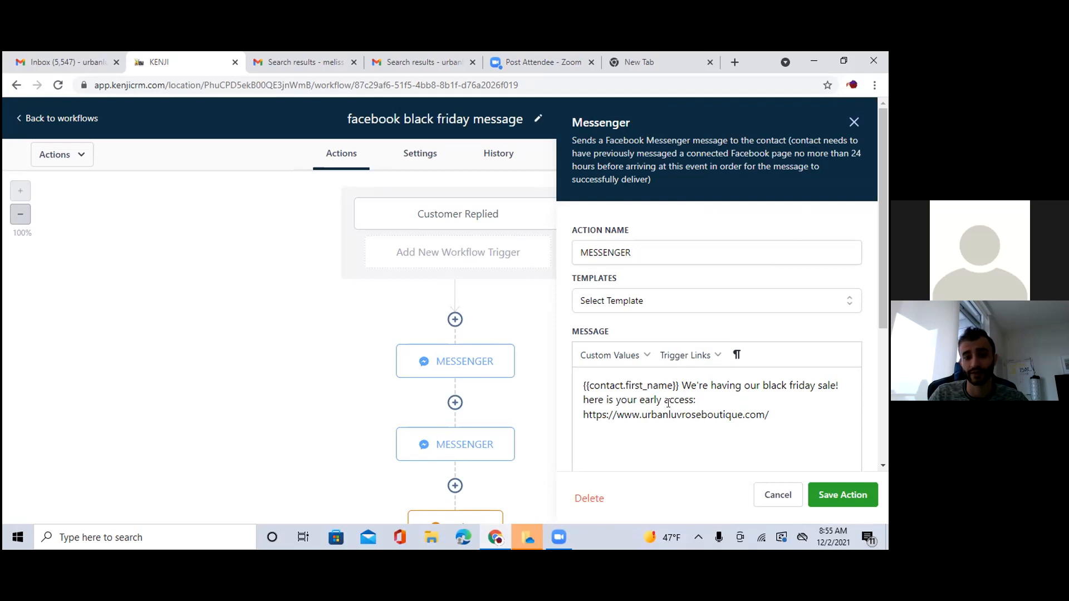
mouse_move(875, 144)
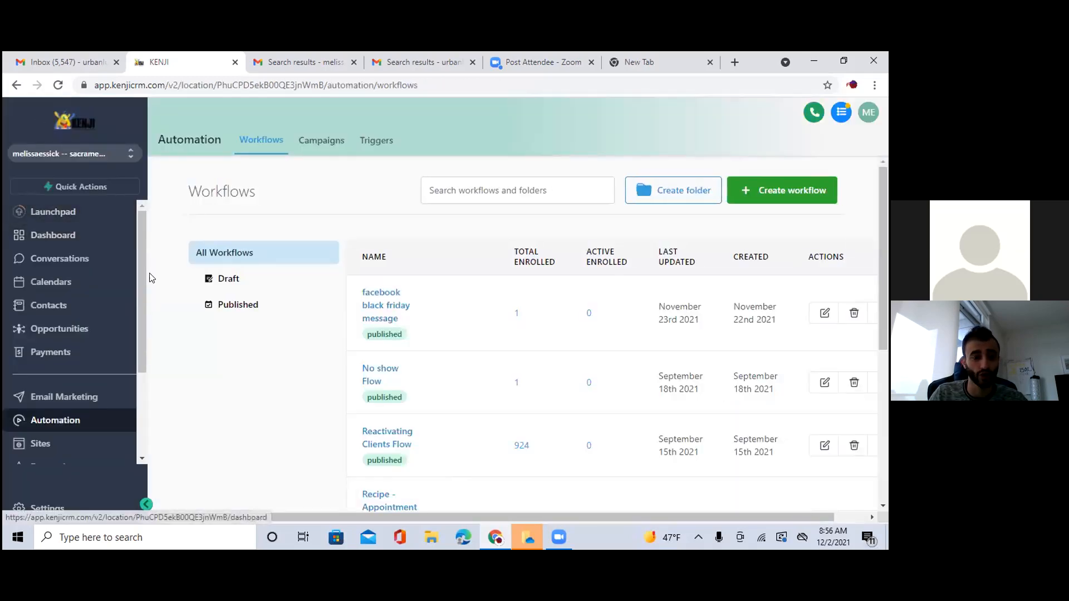
left_click(48, 305)
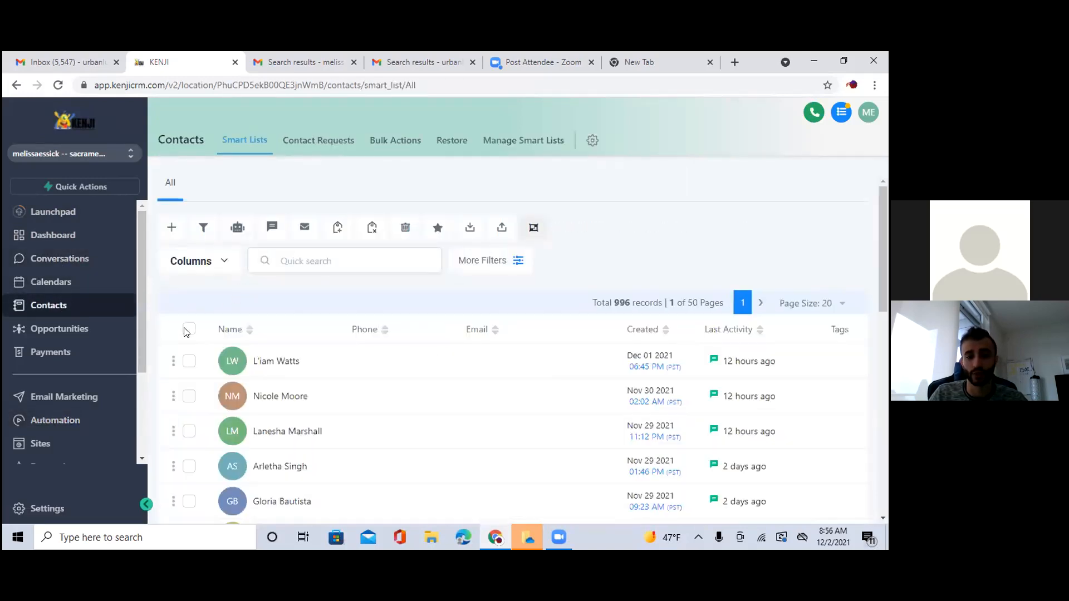
Select all 996 records in the Contacts smart list via the header checkbox
left_click(189, 330)
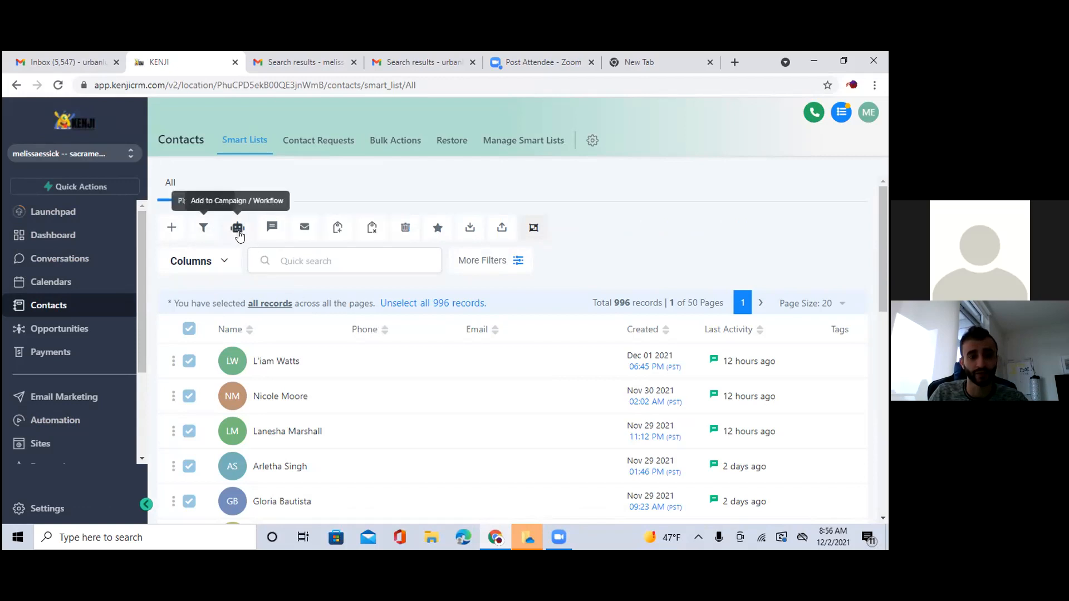
Add the 996 contacts to 'Workflow - facebook black friday message' with action note 'sdfg'
left_click(236, 228)
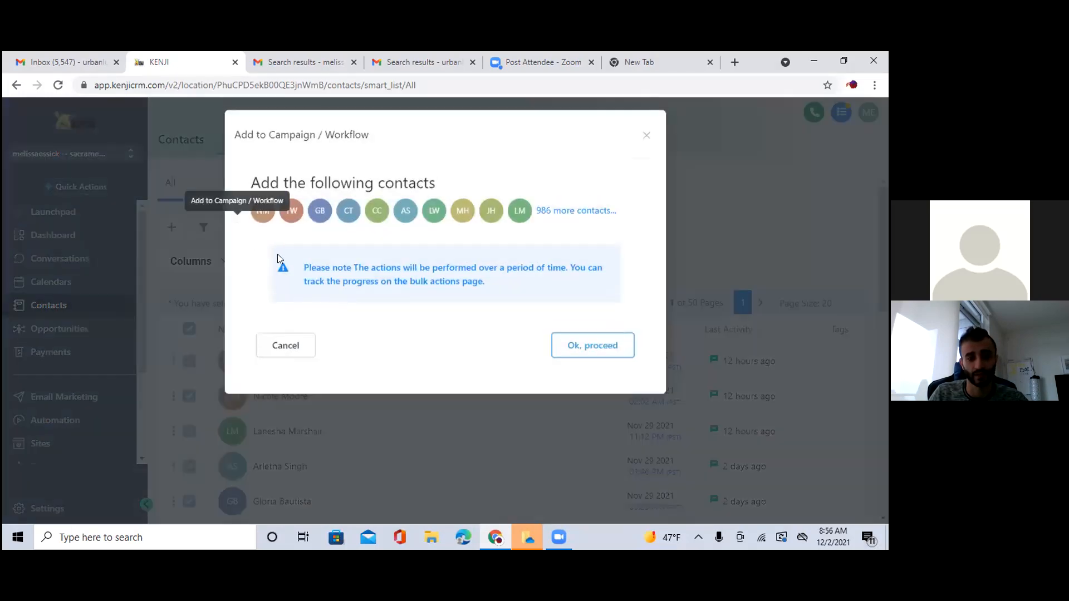
left_click(591, 346)
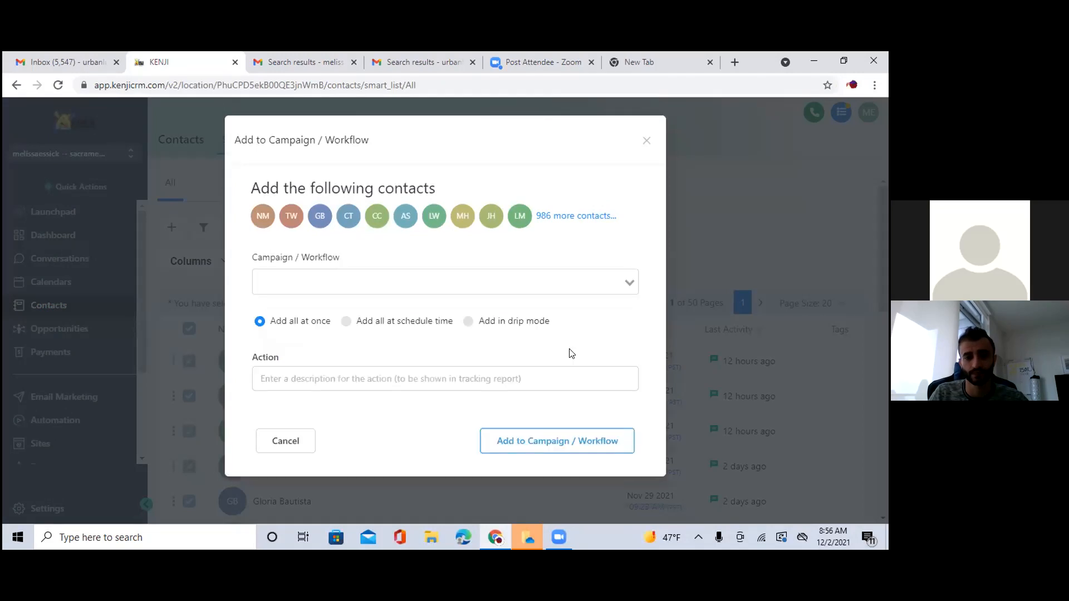
left_click(445, 282)
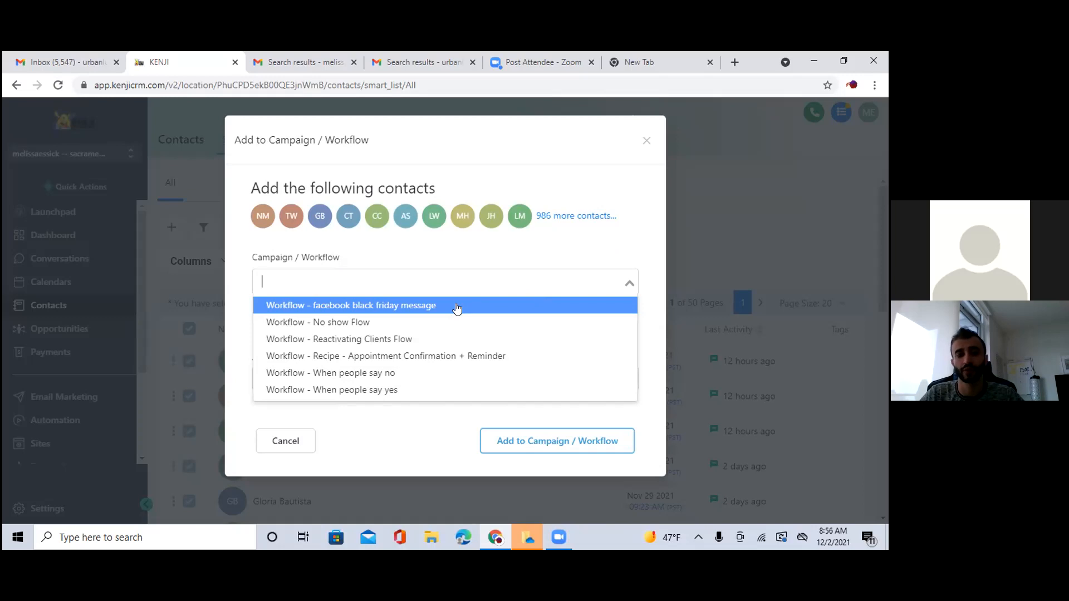
left_click(351, 305)
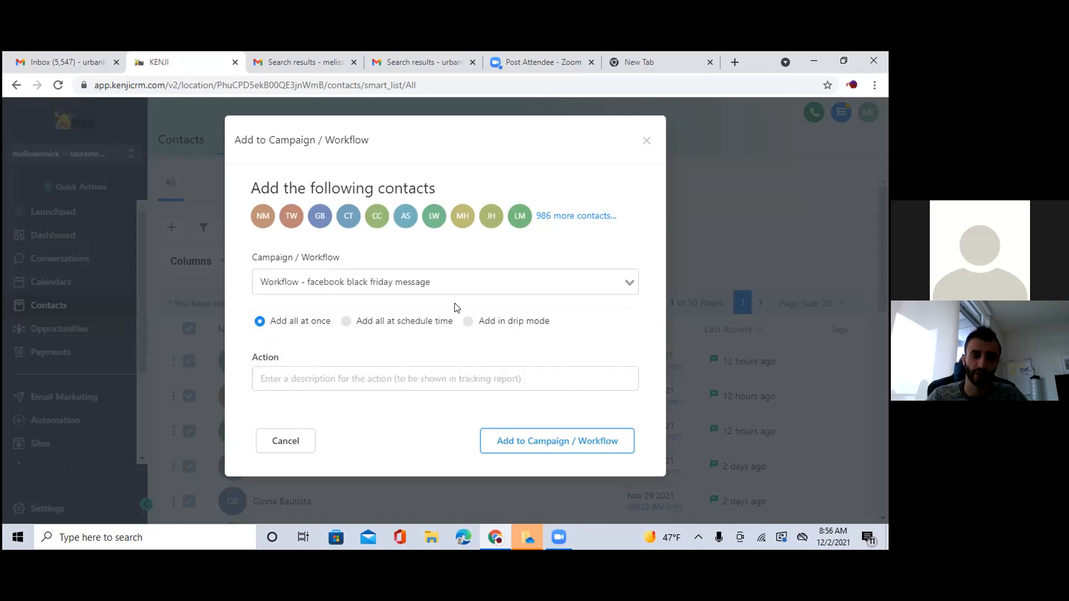
left_click(444, 378)
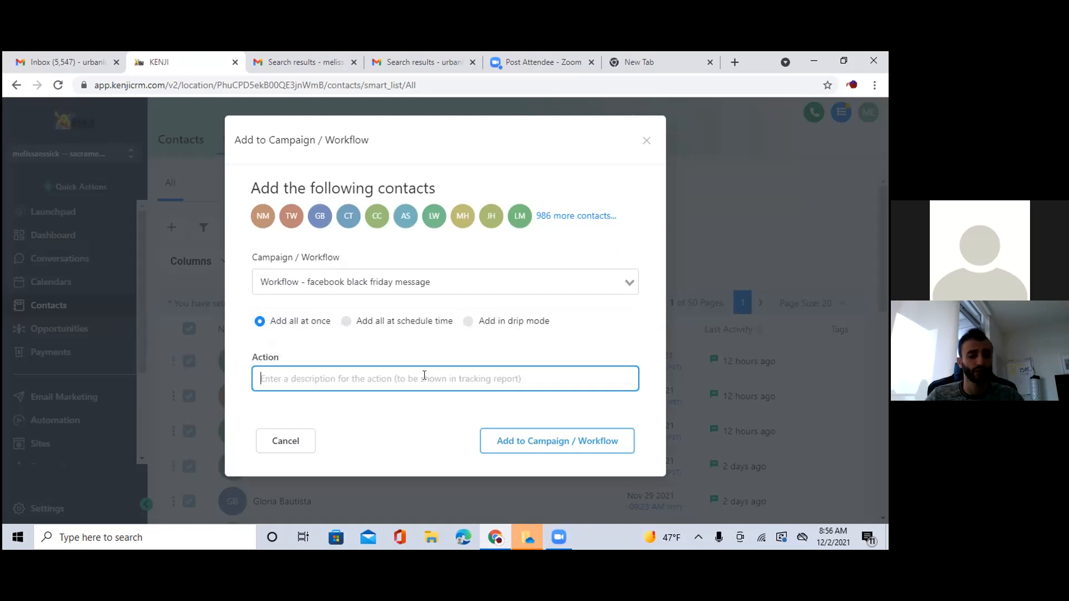
type("sdfg")
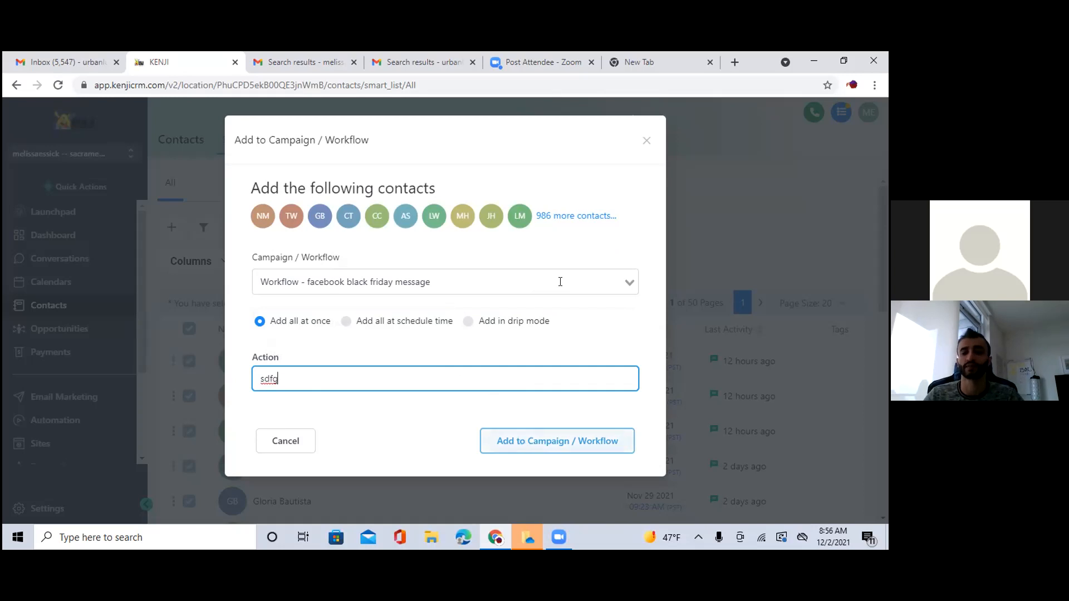
left_click(646, 140)
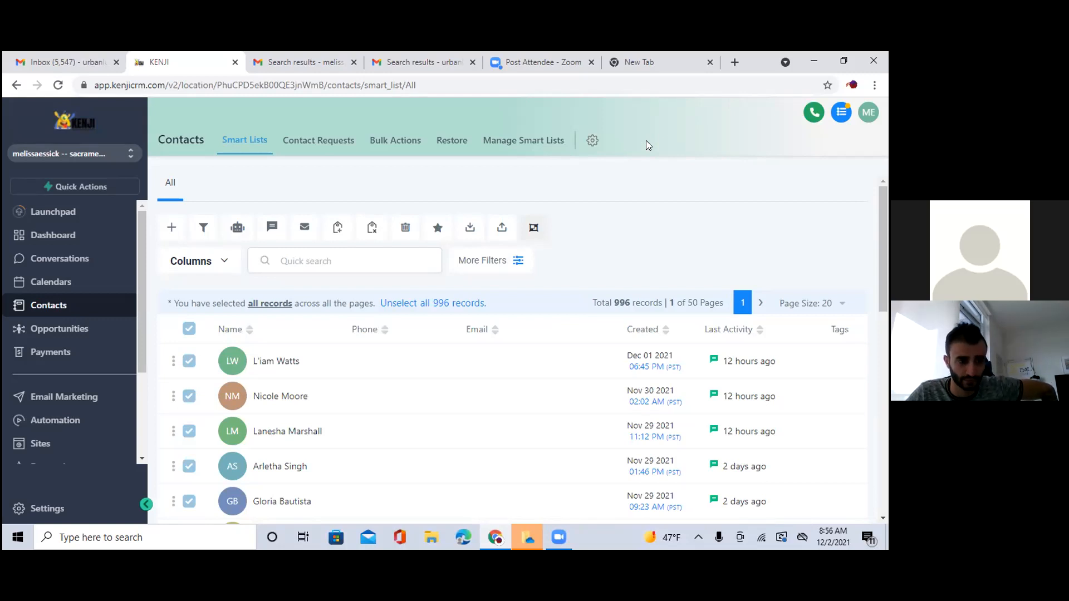
mouse_move(633, 143)
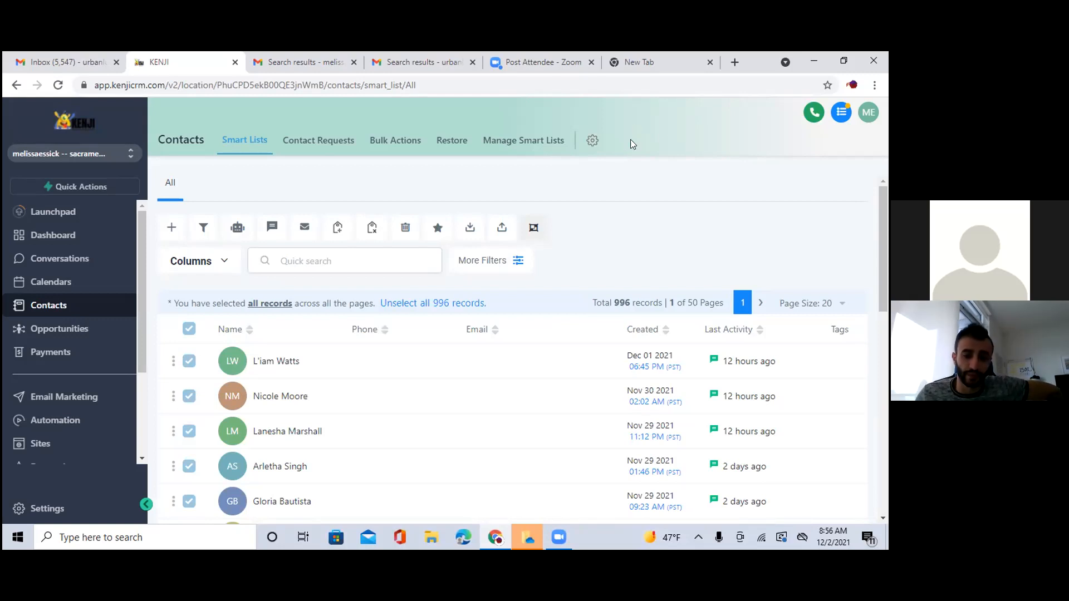